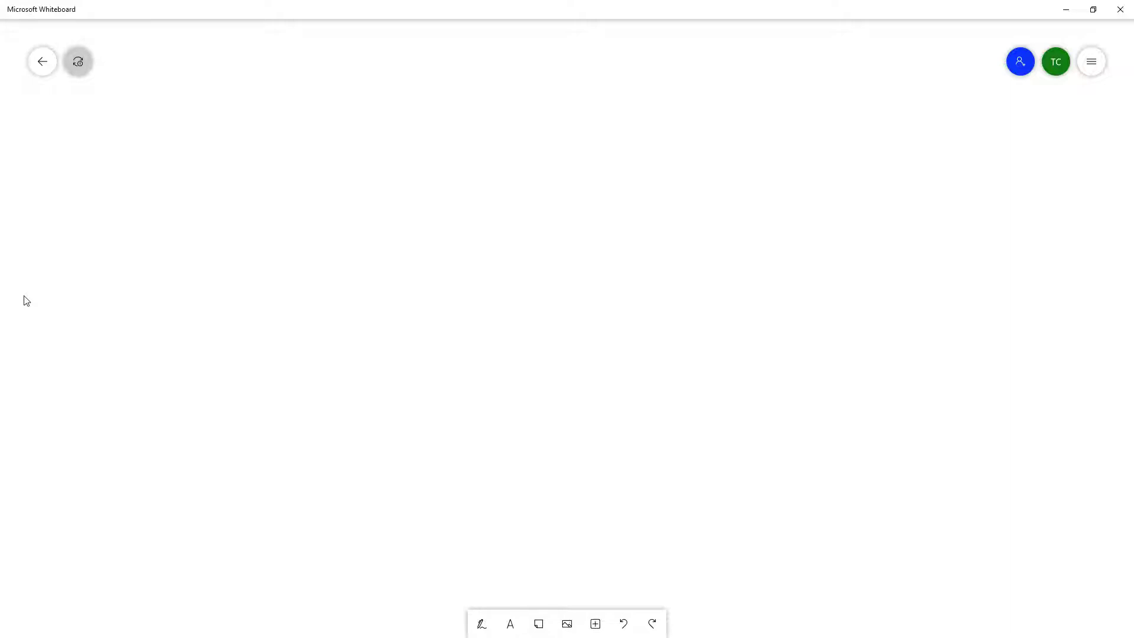
mouse_move(118, 337)
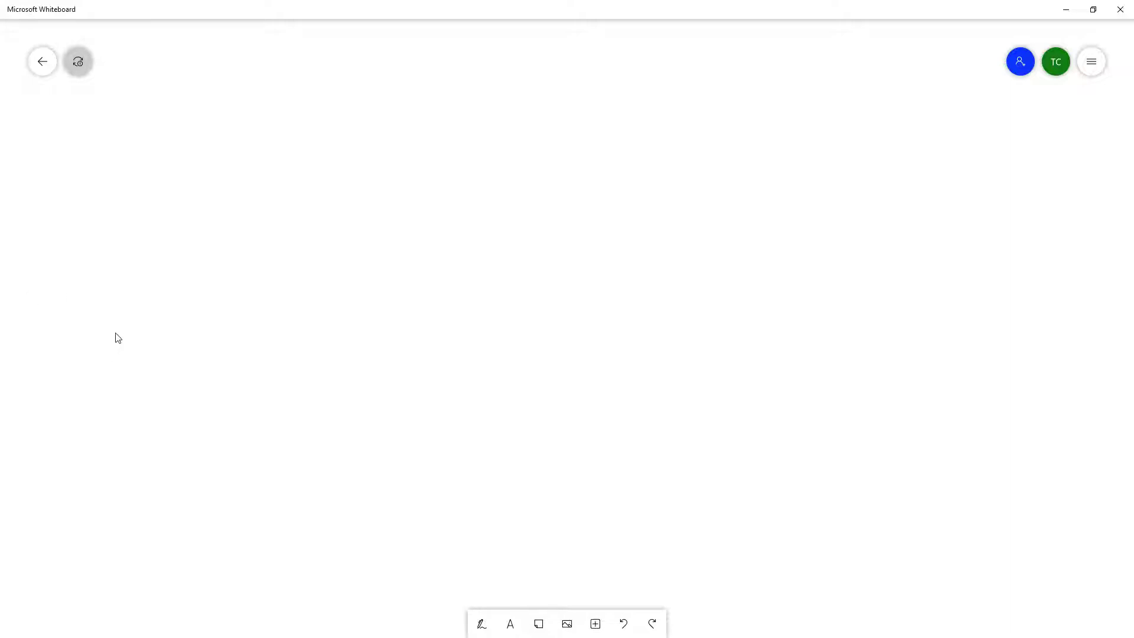
mouse_move(952, 186)
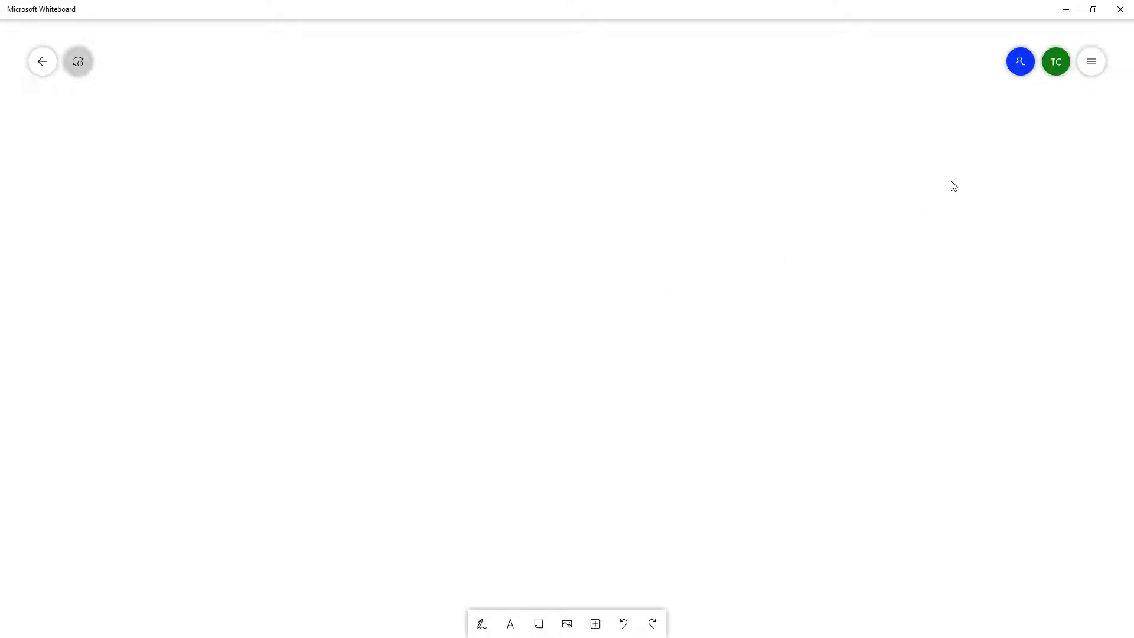
mouse_move(1091, 61)
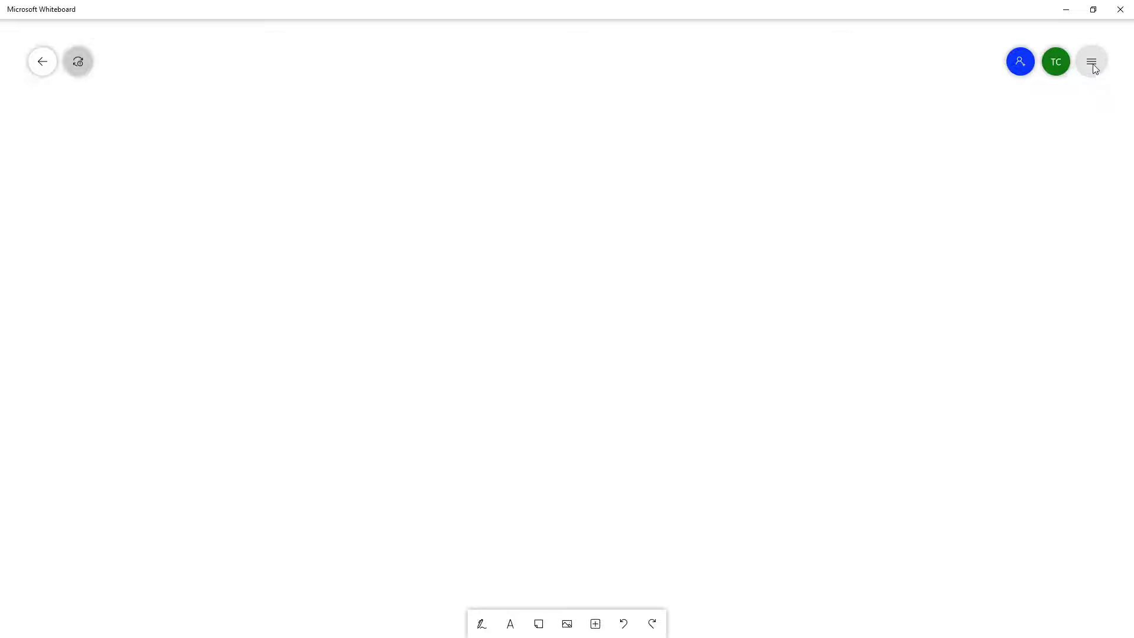
Set the toolbar location to Left in Whiteboard settings
click(1091, 61)
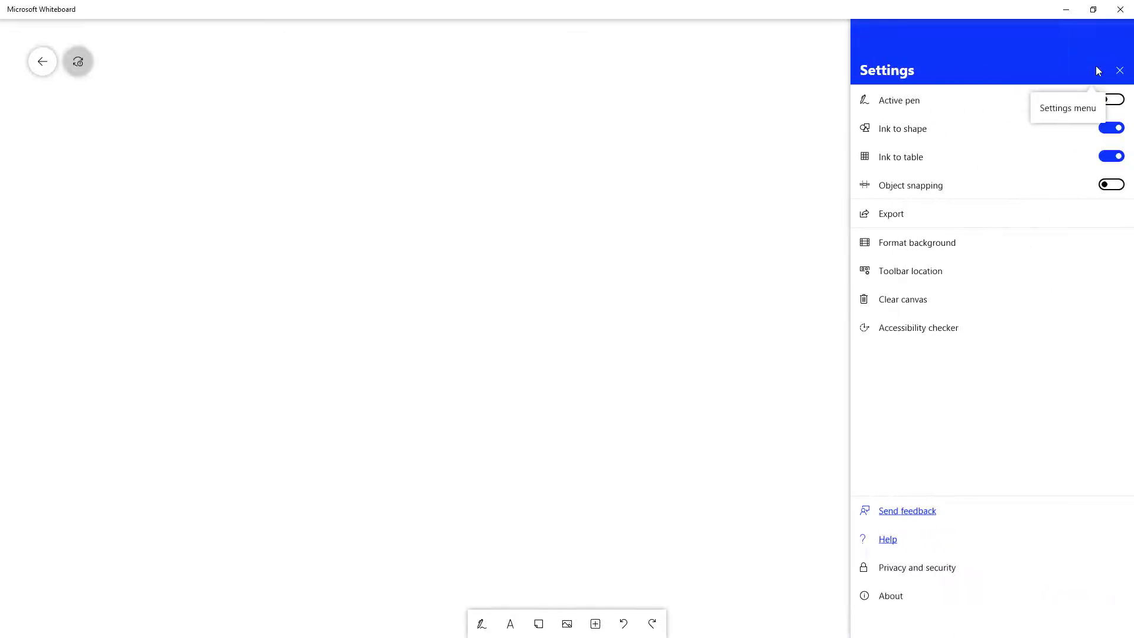
mouse_move(929, 280)
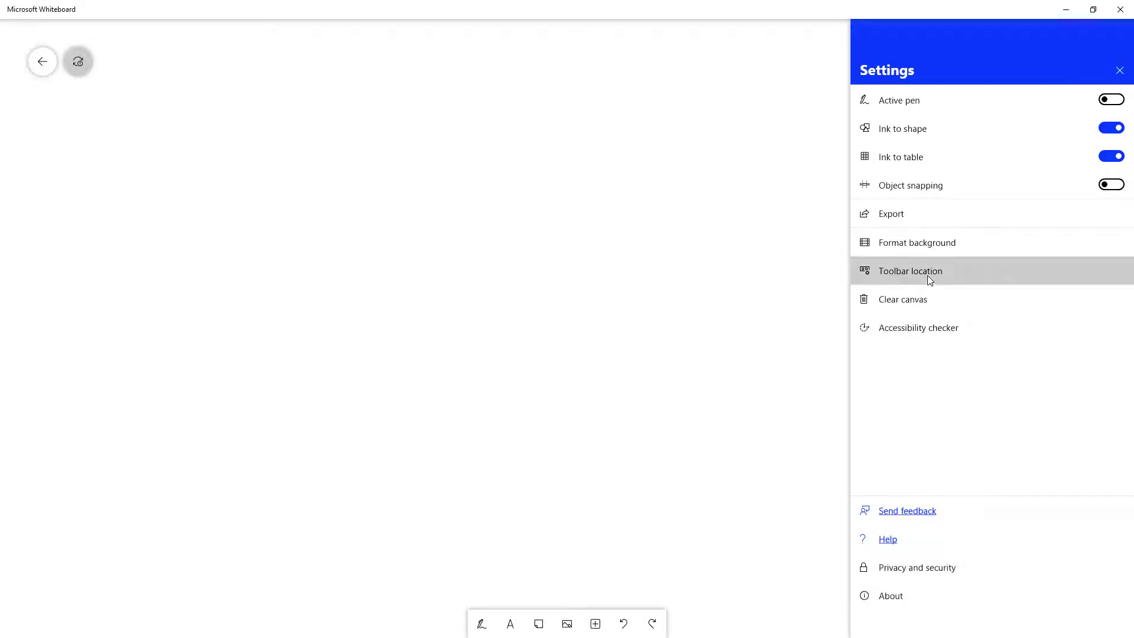
click(910, 270)
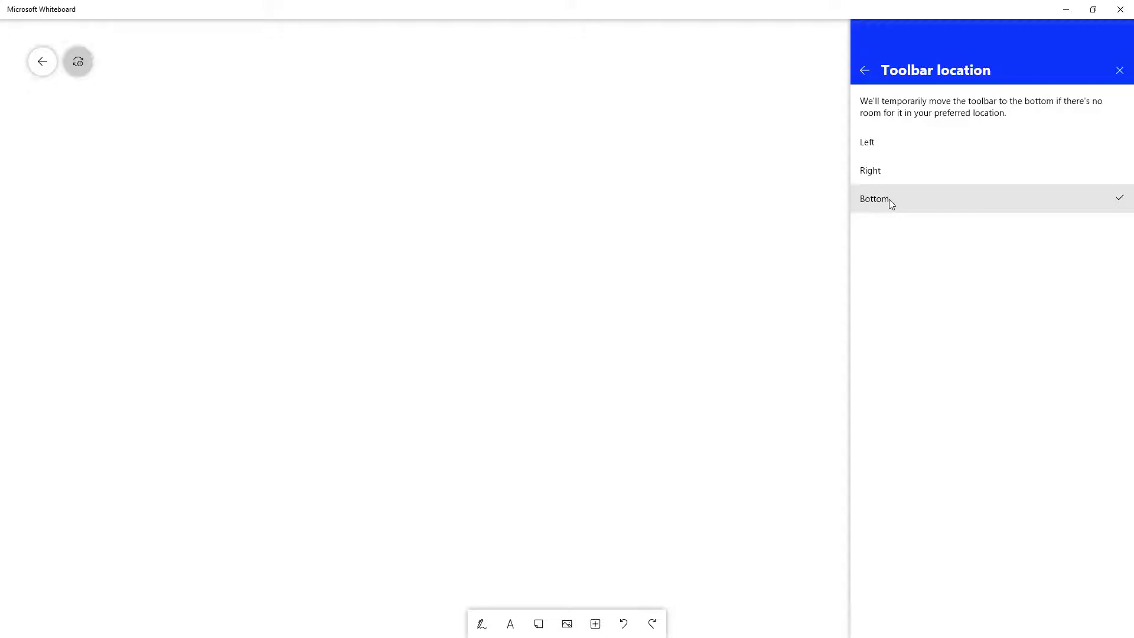
click(866, 142)
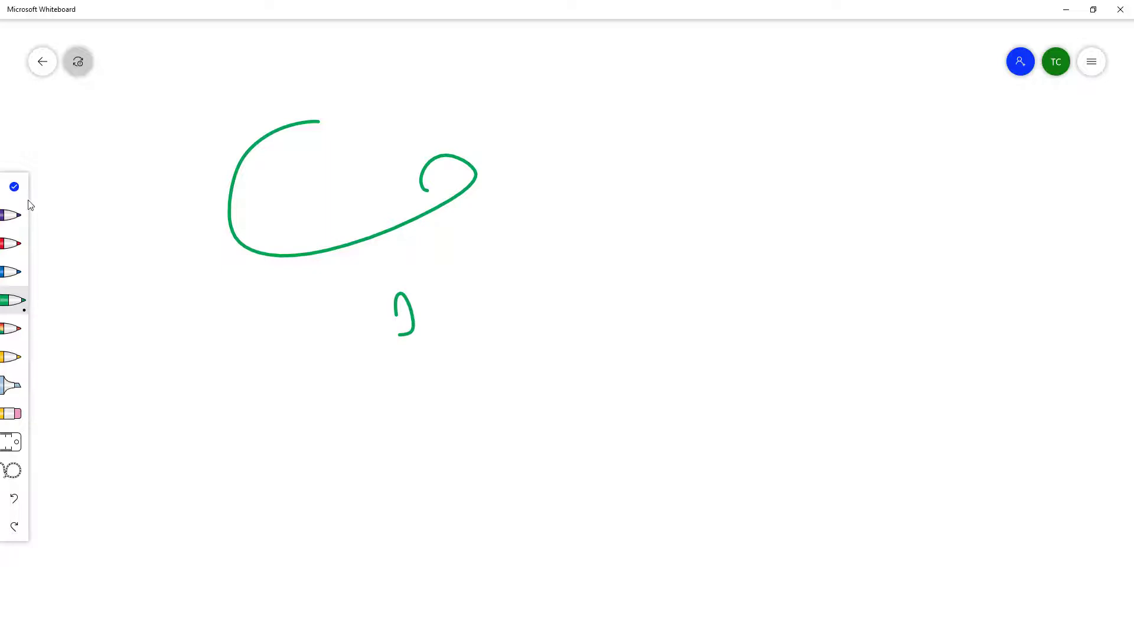
mouse_move(13, 213)
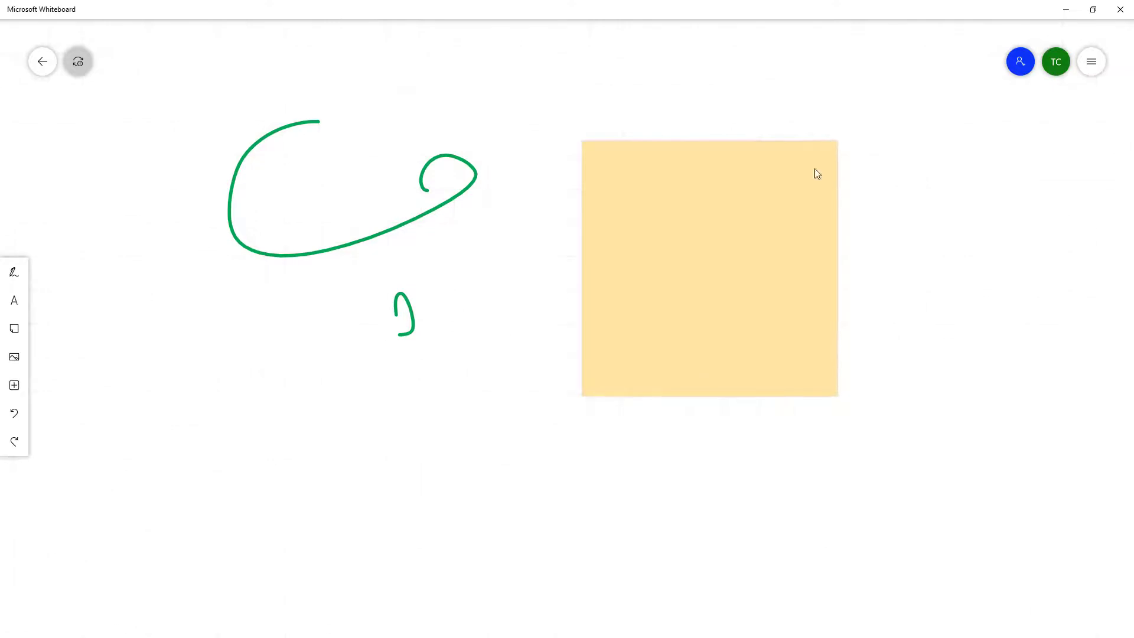
mouse_move(1096, 89)
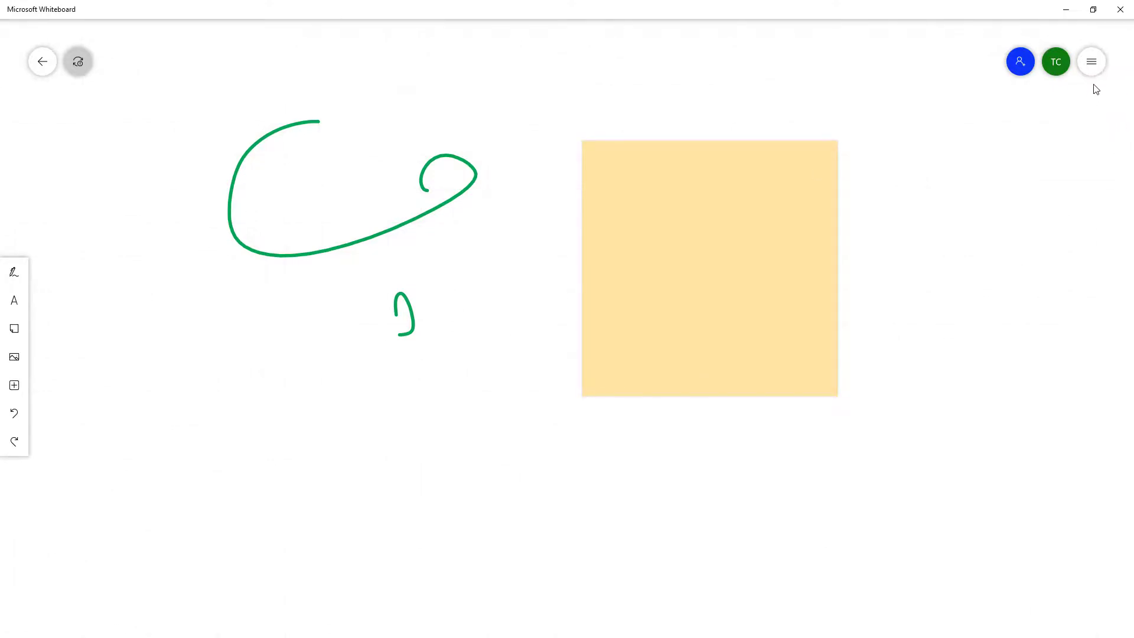
Change the toolbar location setting to Right
click(1091, 61)
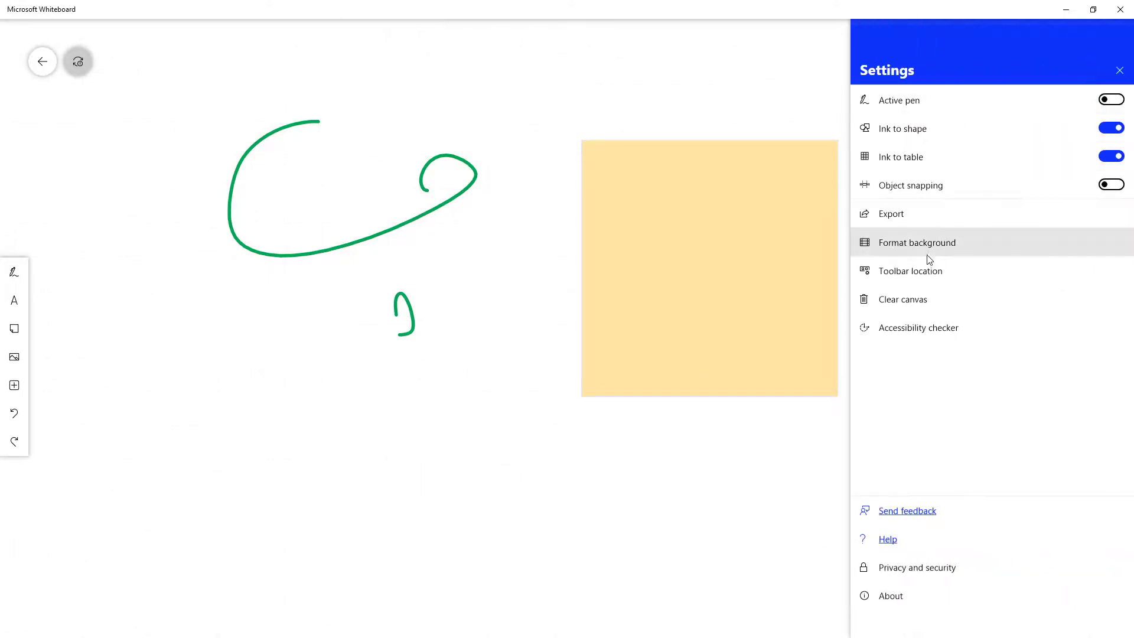
click(909, 270)
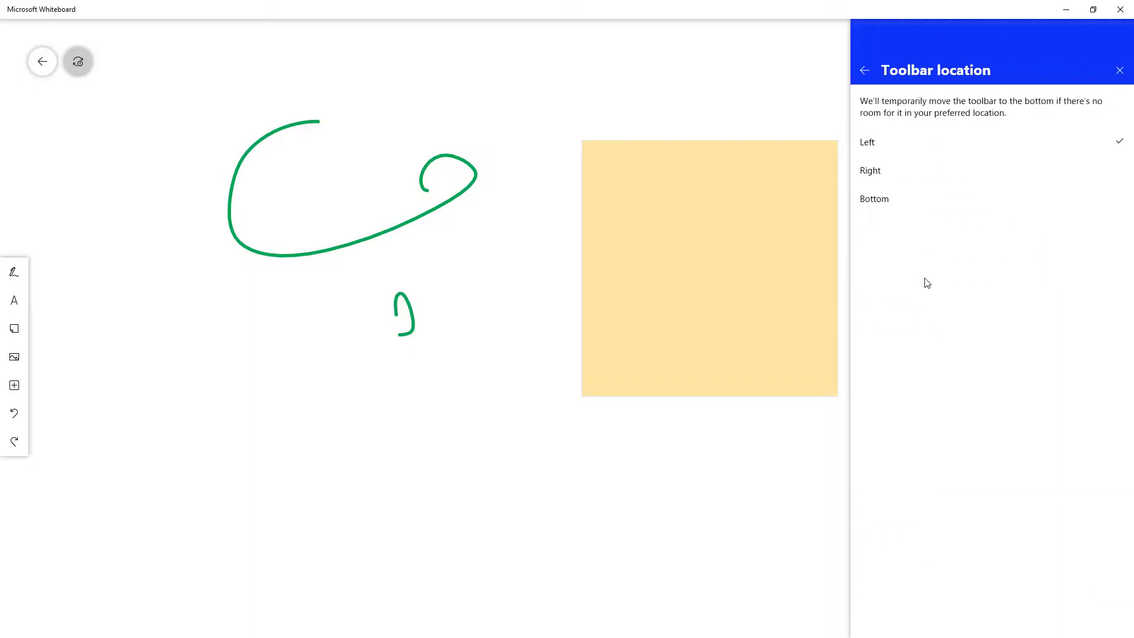
click(870, 171)
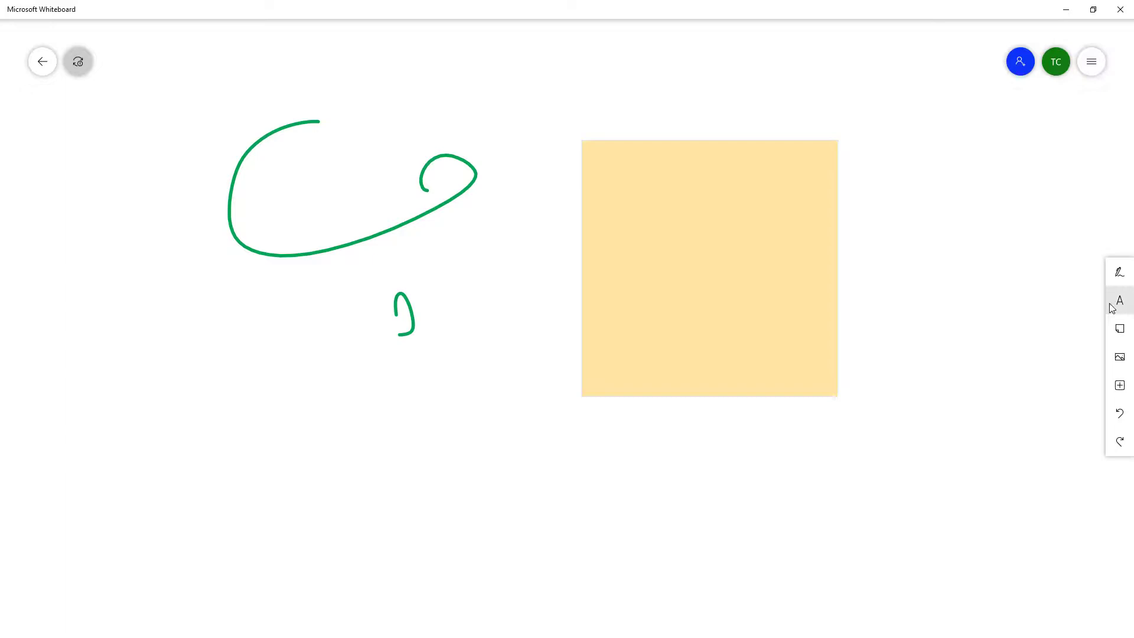
Add a text box reading 'yuytu' below the green stroke
click(1117, 300)
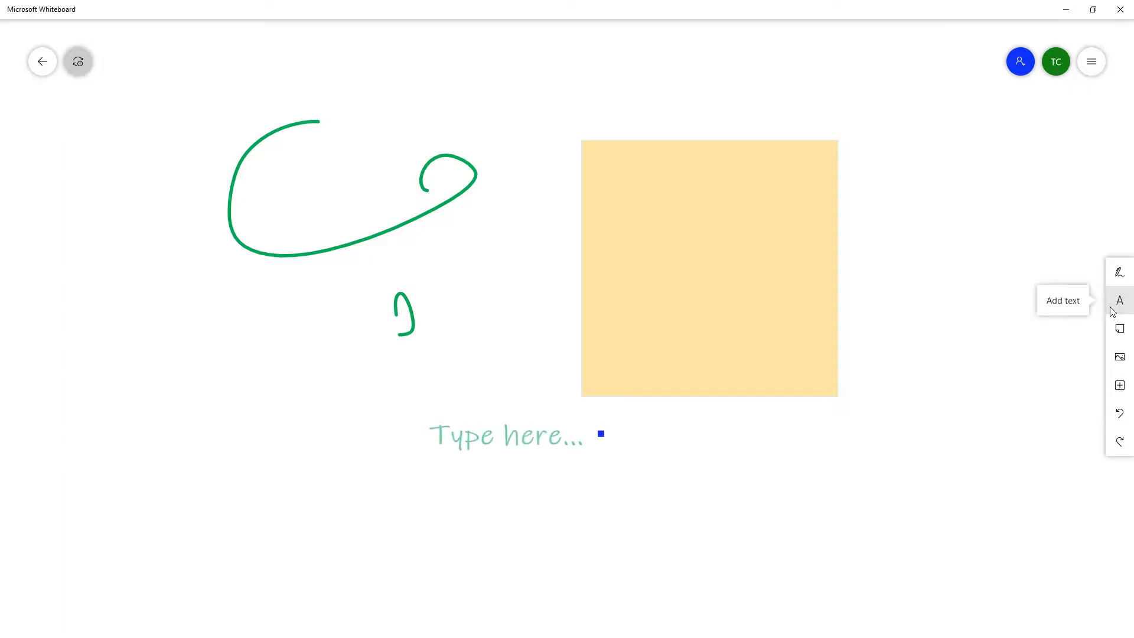
text(yuytu)
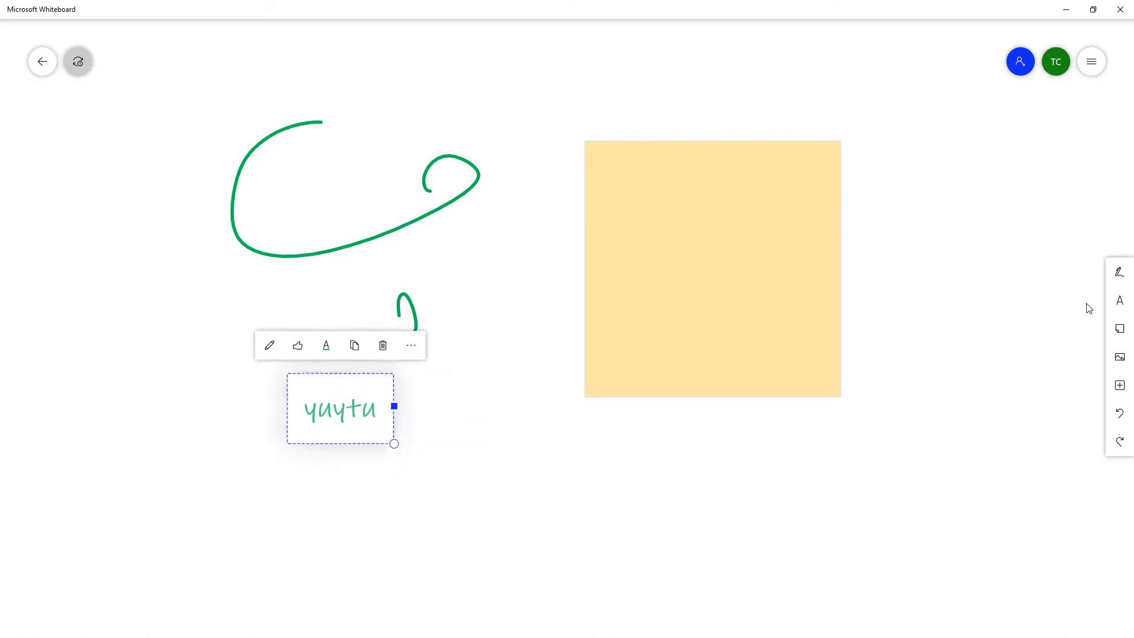
mouse_move(1058, 361)
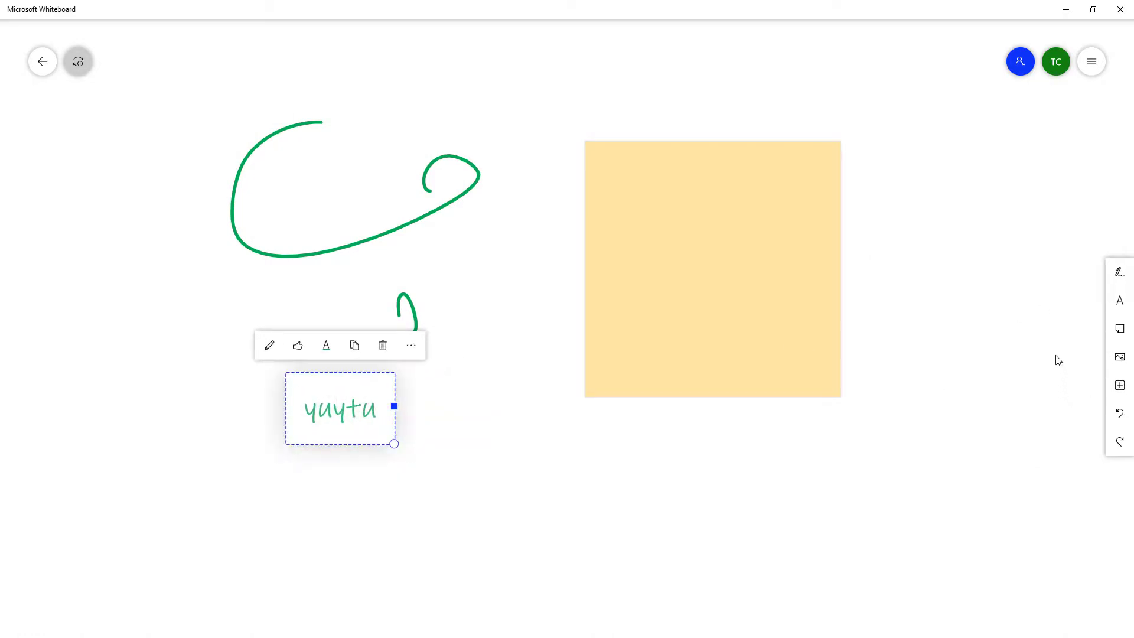
mouse_move(1091, 62)
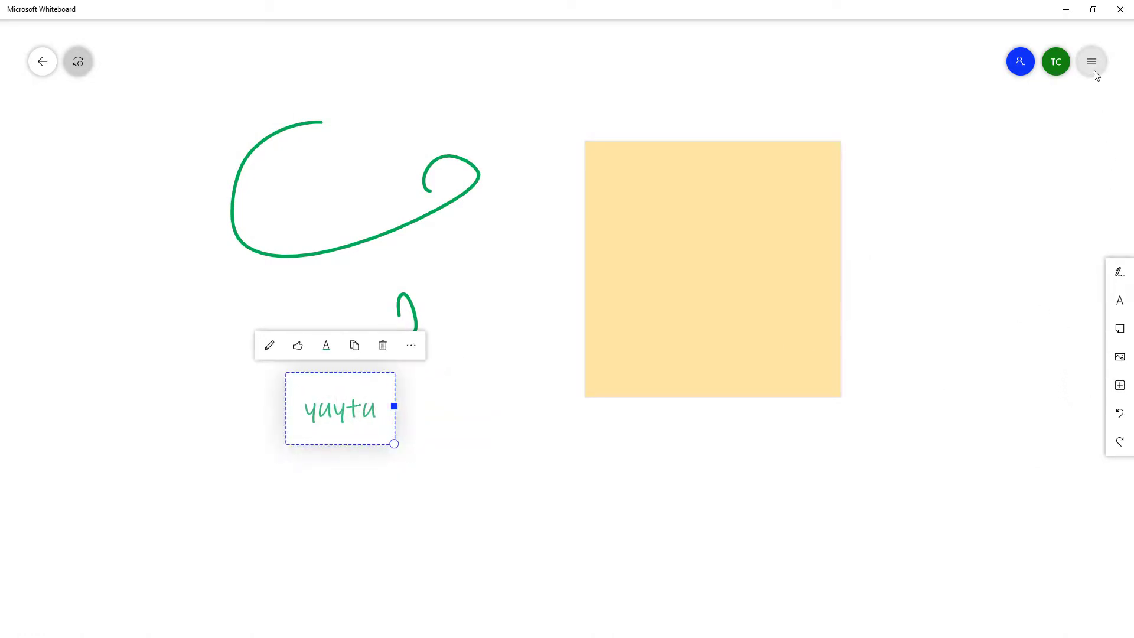
Open the Whiteboard settings menu to move the toolbar back to the bottom
click(1091, 60)
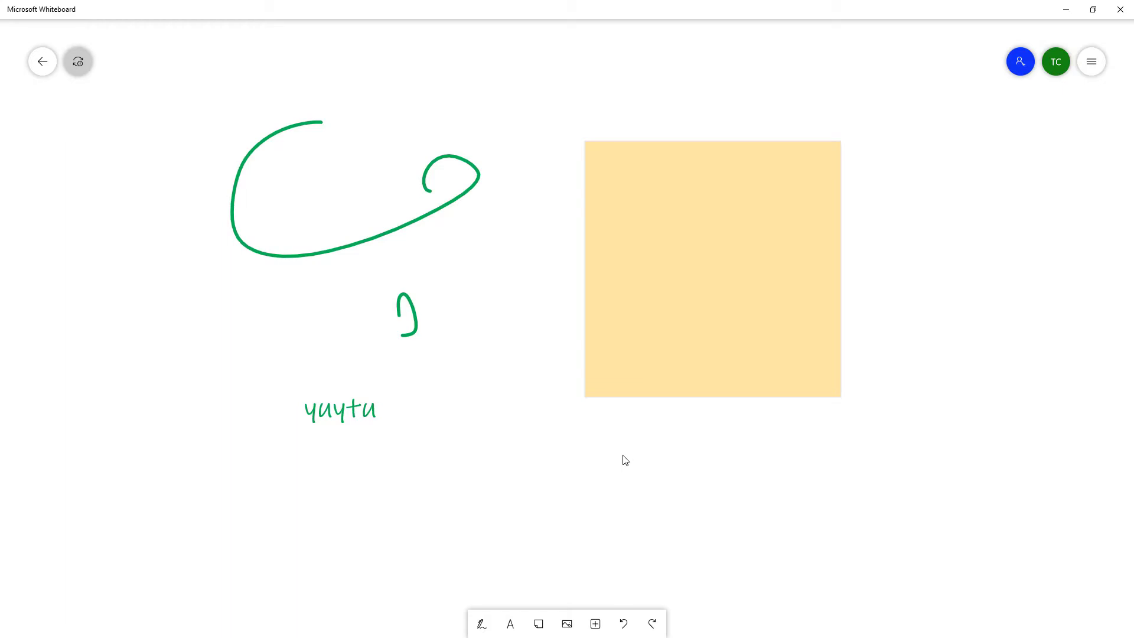
mouse_move(625, 460)
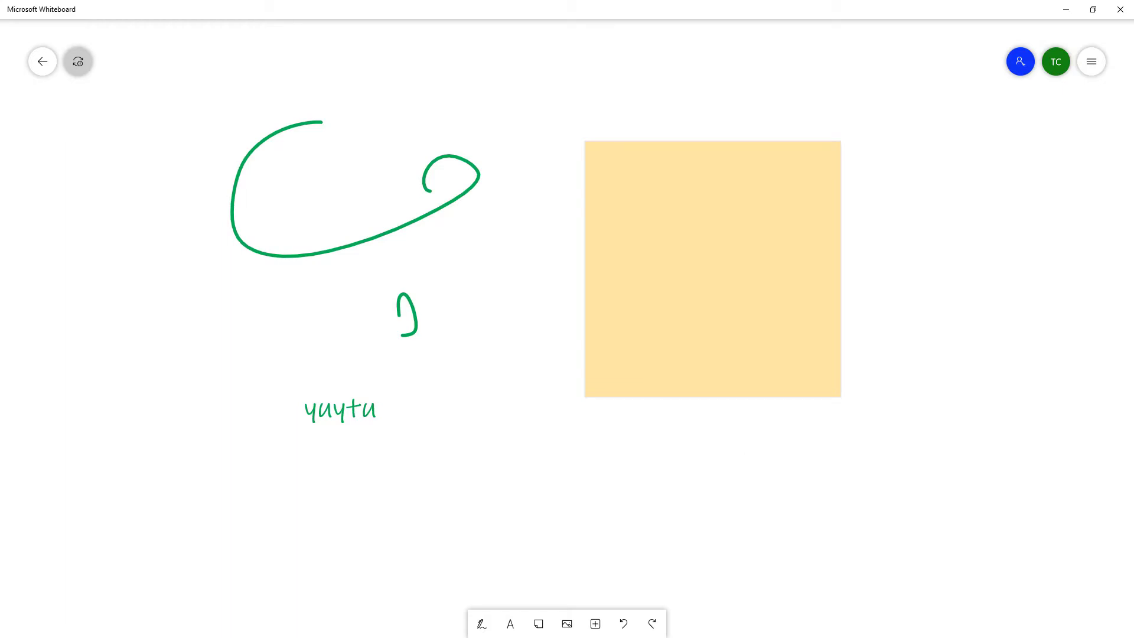